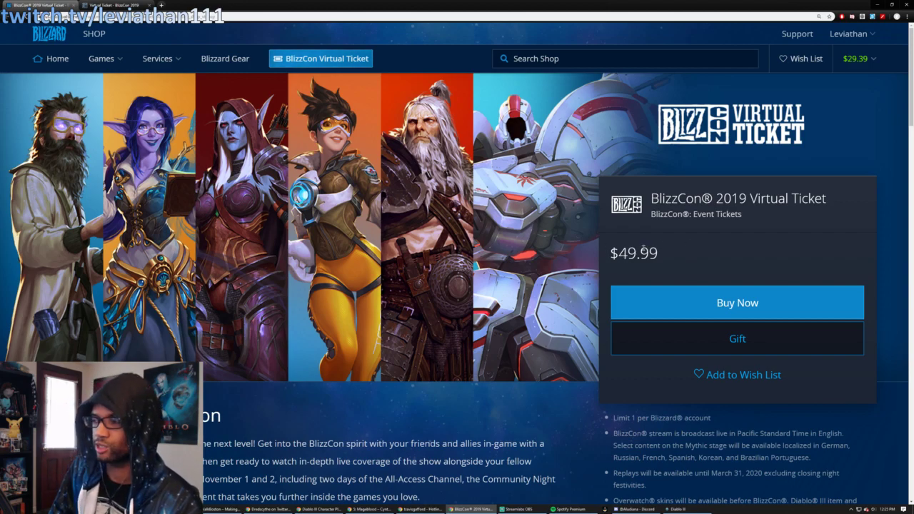
Scroll the Virtual Ticket product page down to the Level Up Your BlizzCon description.
scroll("down", 3)
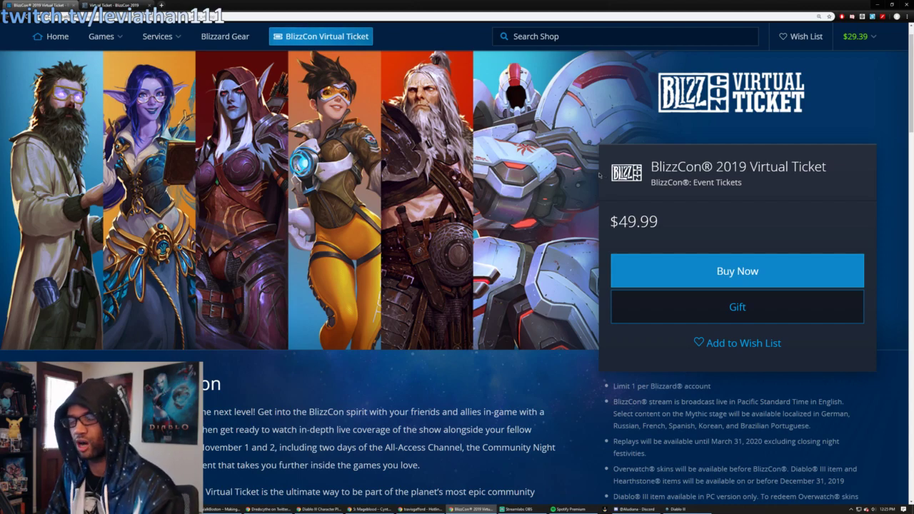
scroll("down", 3)
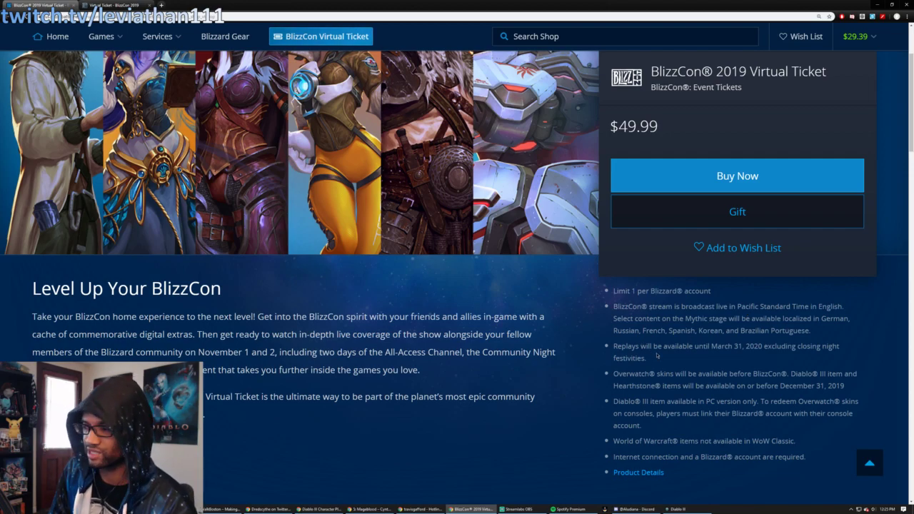
scroll("down", 3)
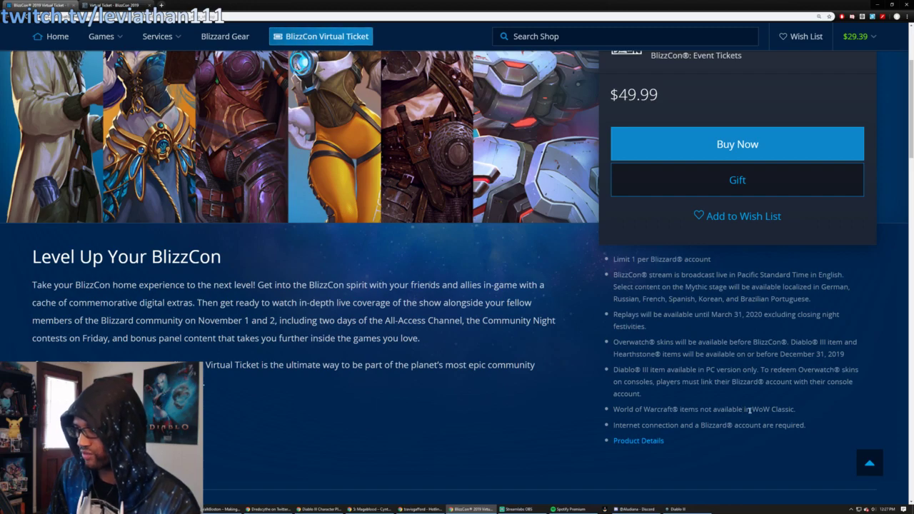
mouse_move(660, 411)
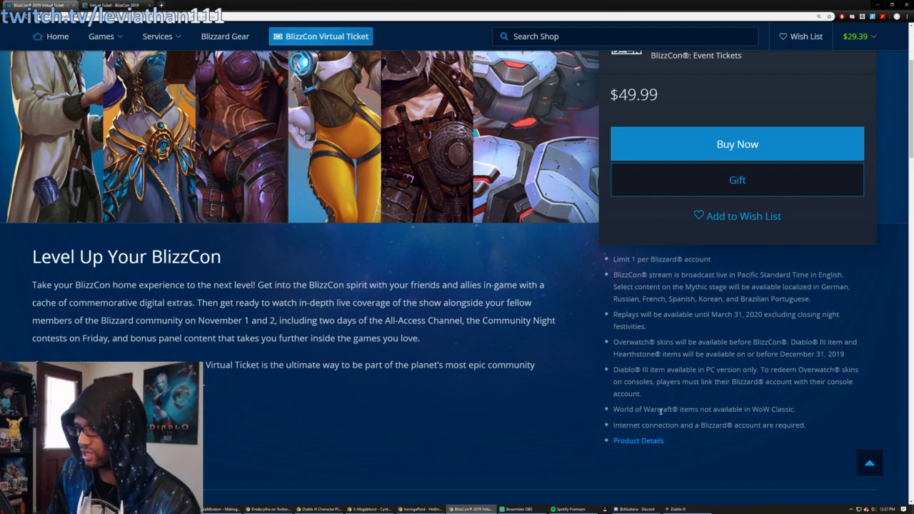
scroll("down", 3)
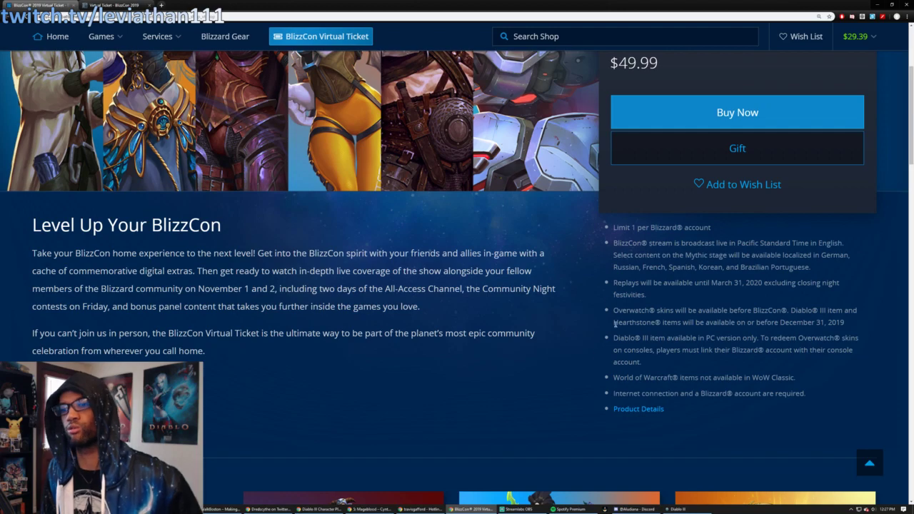
Scroll down through the per-game Virtual Ticket bonus cards in Blizzard Shop.
scroll("down", 3)
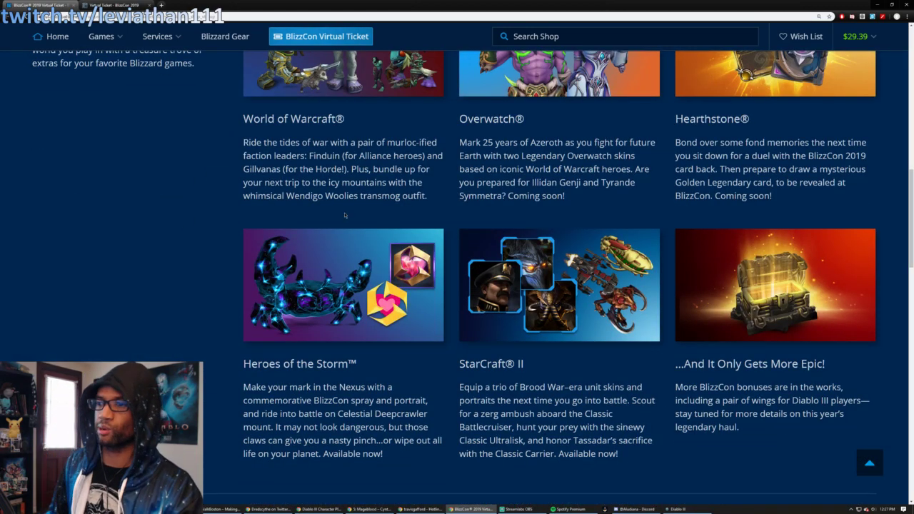
scroll("down", 3)
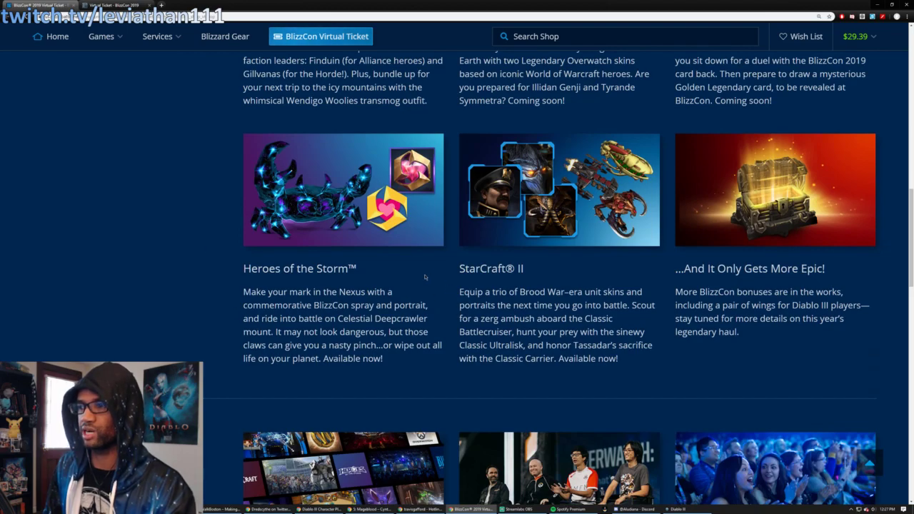
scroll("down", 3)
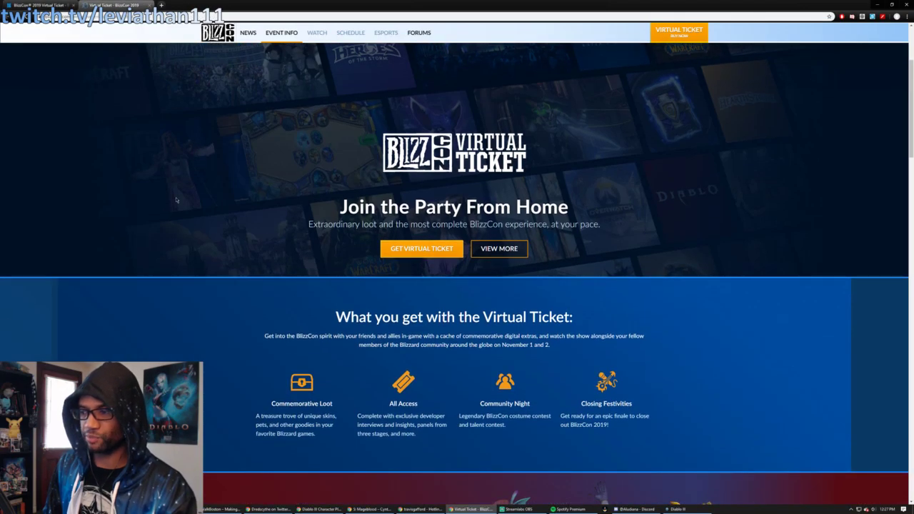
Scroll past What you get to the World of Warcraft, Overwatch and Hearthstone sections.
scroll("down", 3)
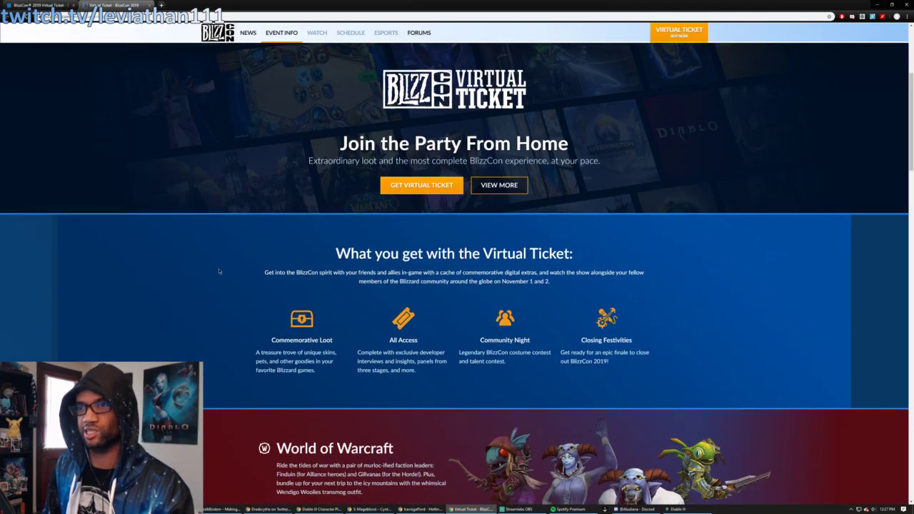
scroll("down", 3)
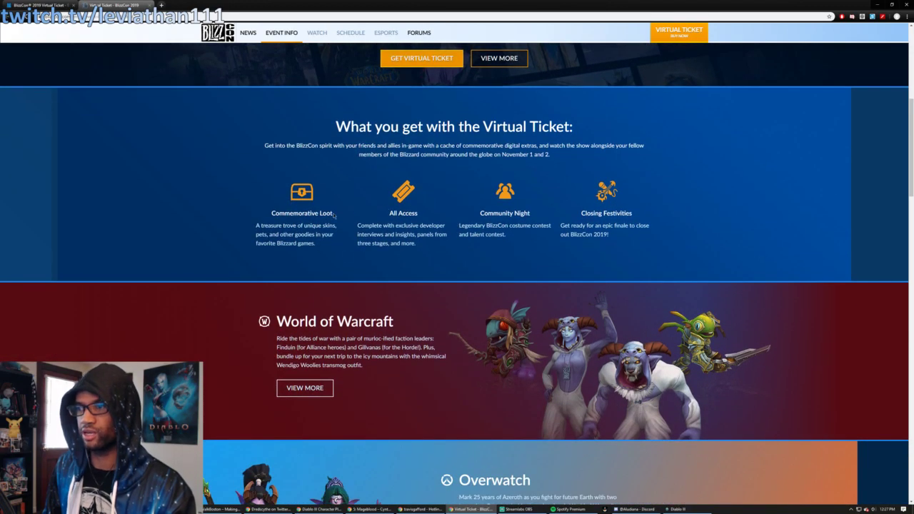
scroll("down", 3)
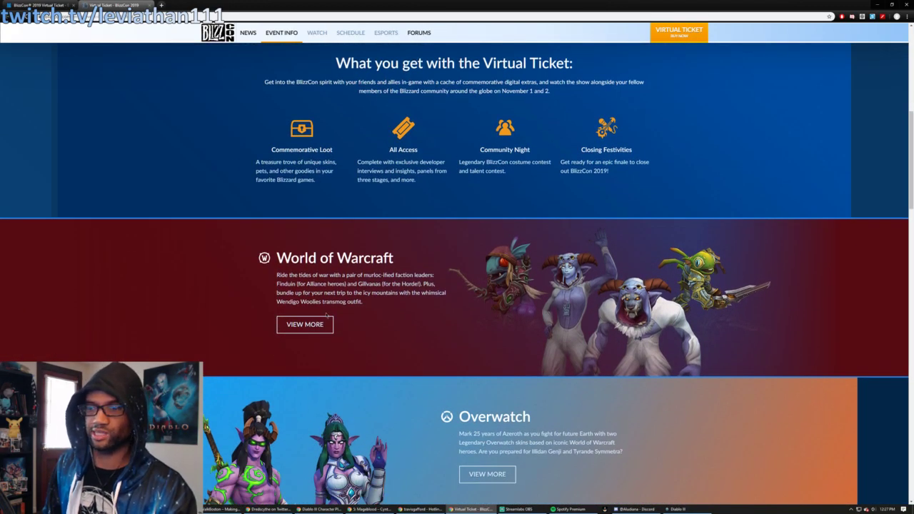
scroll("down", 3)
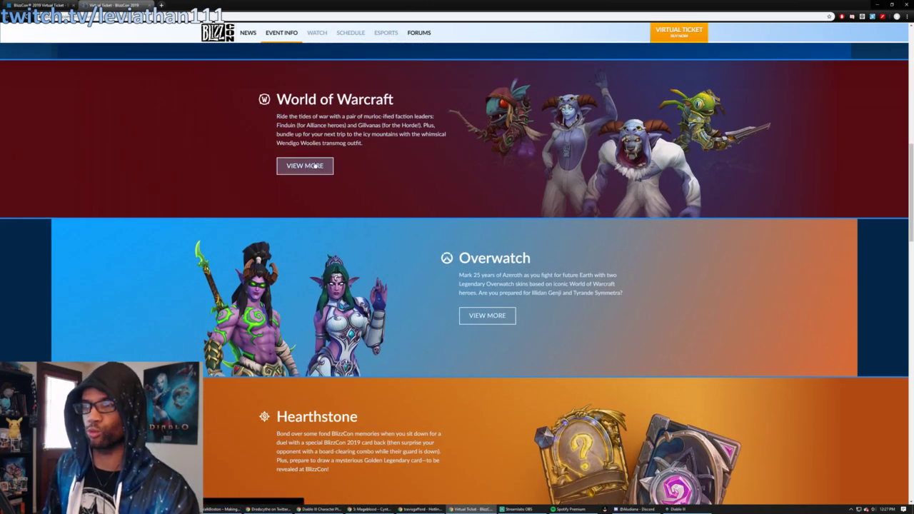
left_click(304, 166)
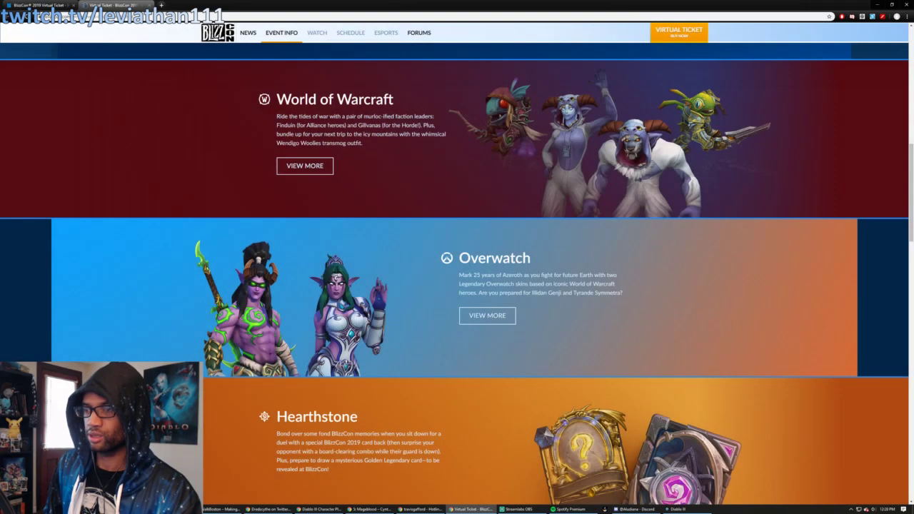
scroll("down", 3)
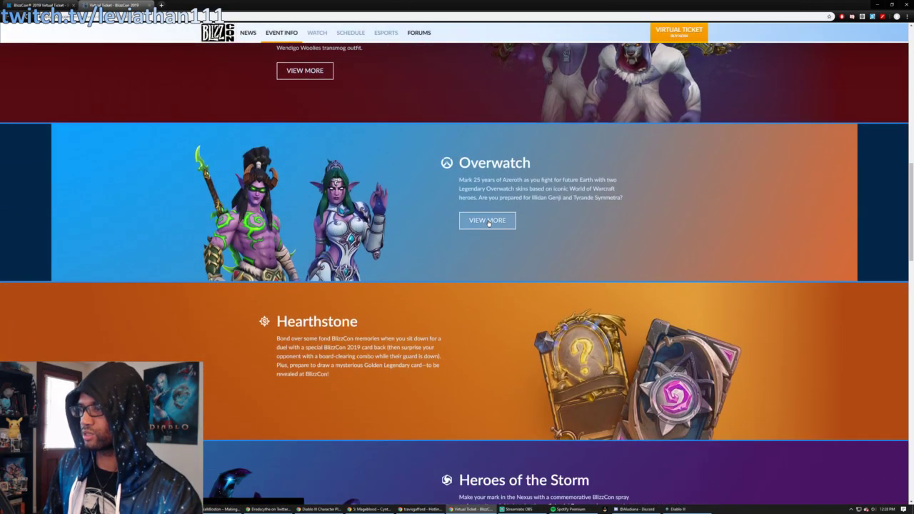
Expand View More under Overwatch and scroll down to the Heroes of the Storm bonuses.
left_click(487, 220)
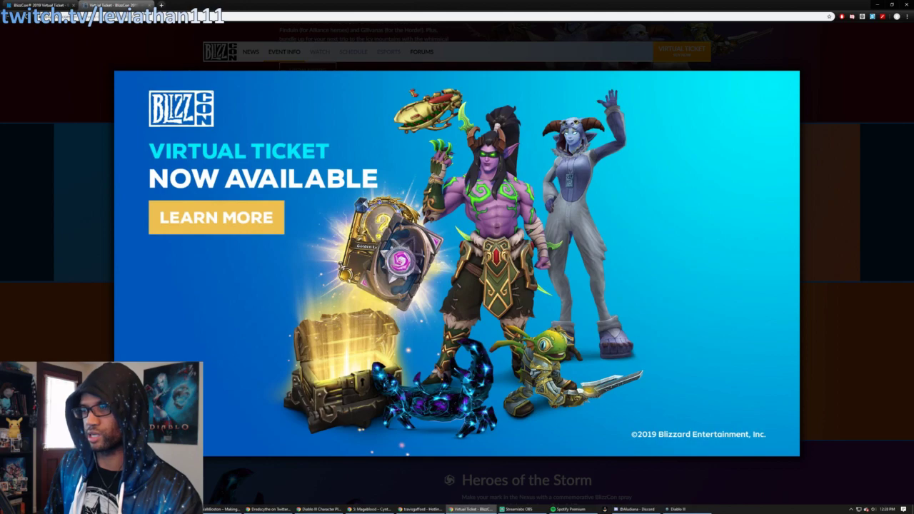
scroll("down", 3)
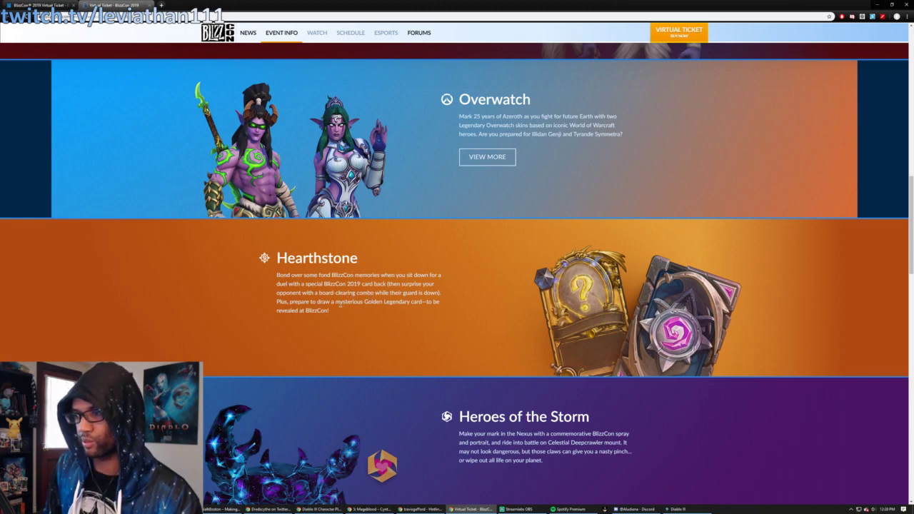
Scroll past Heroes of the Storm to the StarCraft II bonuses and ...and Much More! section.
scroll("down", 3)
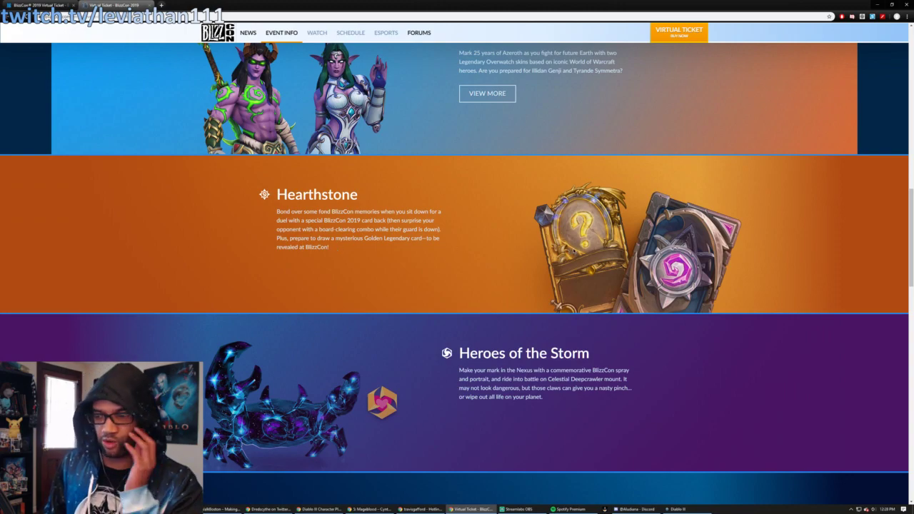
scroll("down", 3)
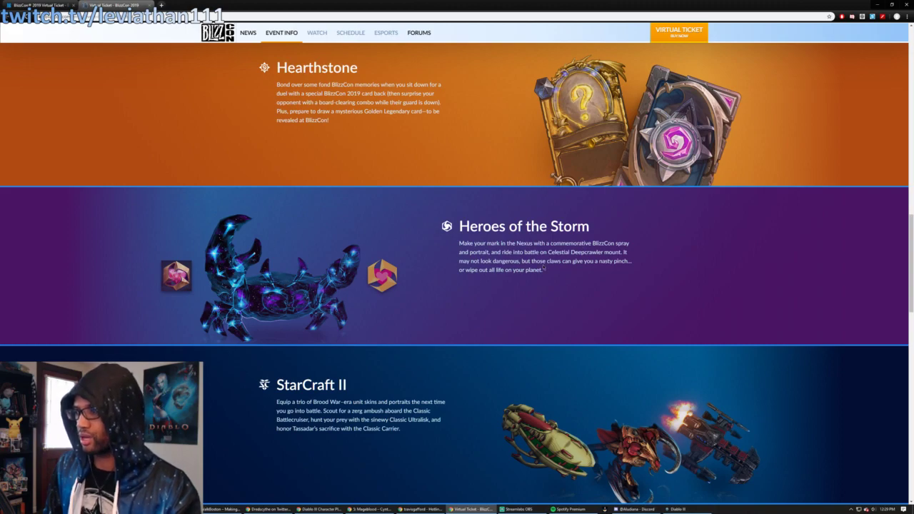
scroll("down", 3)
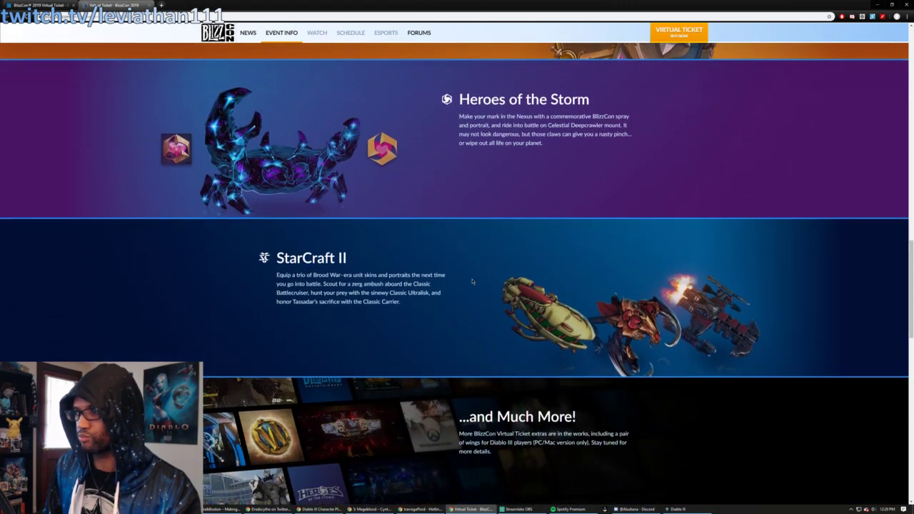
scroll("down", 3)
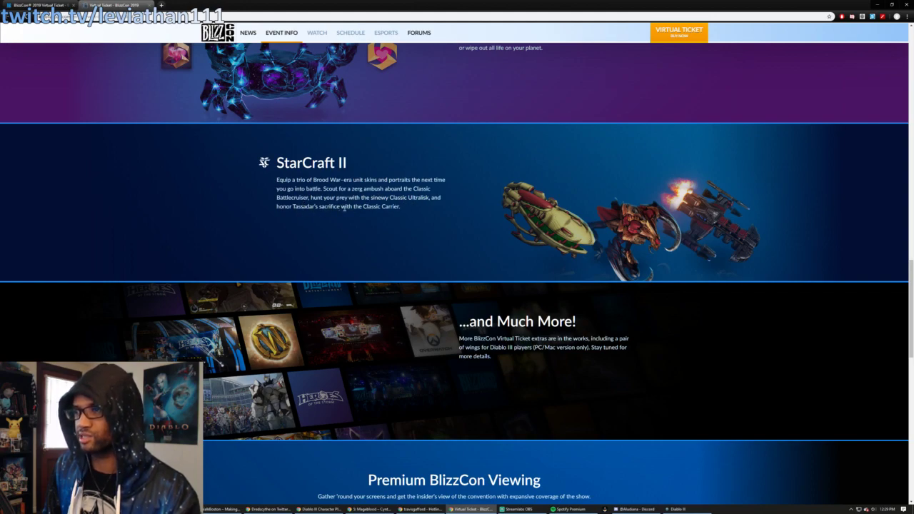
Scroll down slightly to reveal the Premium BlizzCon Viewing section.
scroll("down", 3)
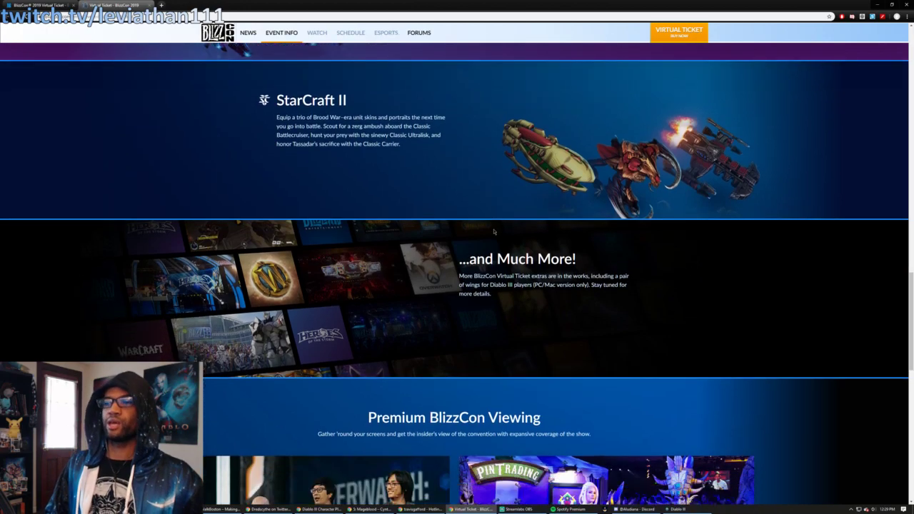
scroll("down", 3)
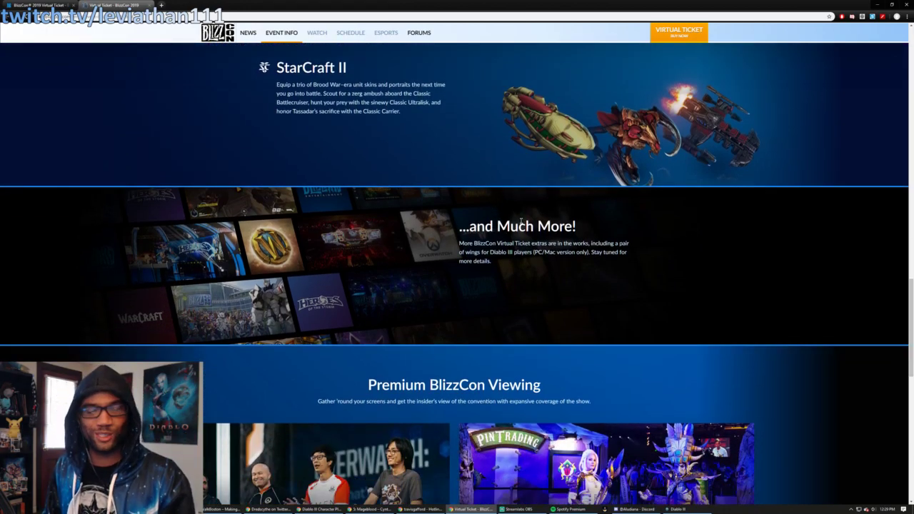
scroll("down", 3)
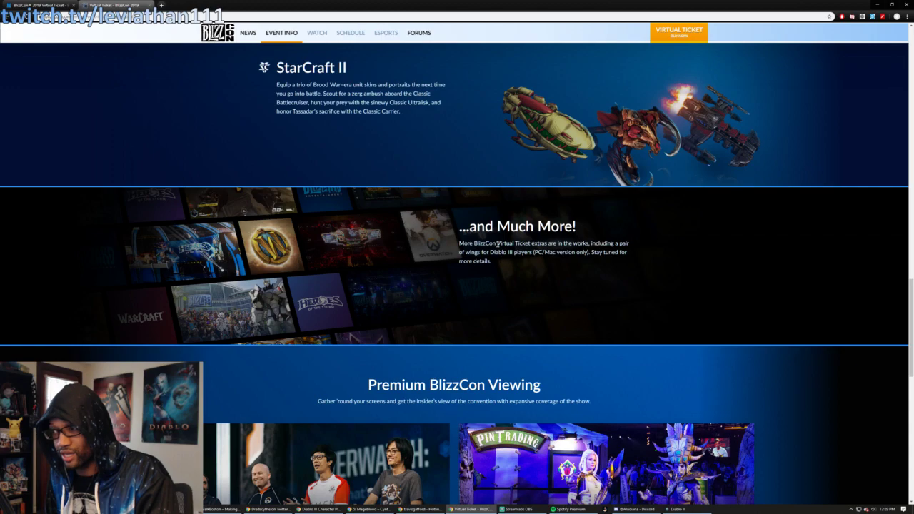
Highlight the words Diablo III in the ...and Much More! blurb.
double_click(500, 252)
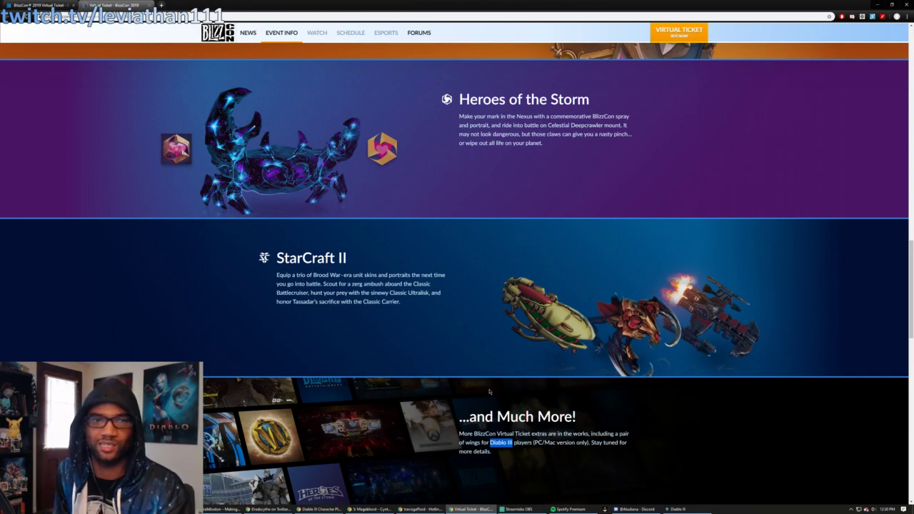
mouse_move(327, 349)
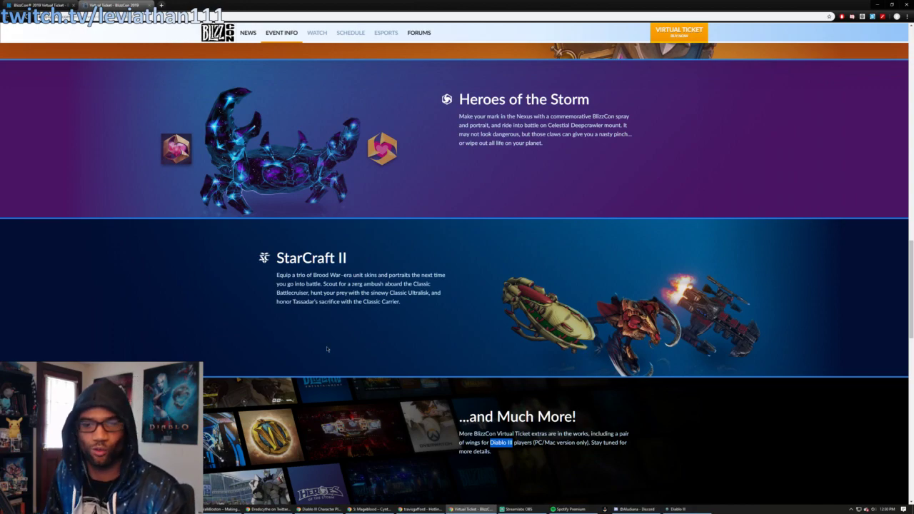
mouse_move(478, 291)
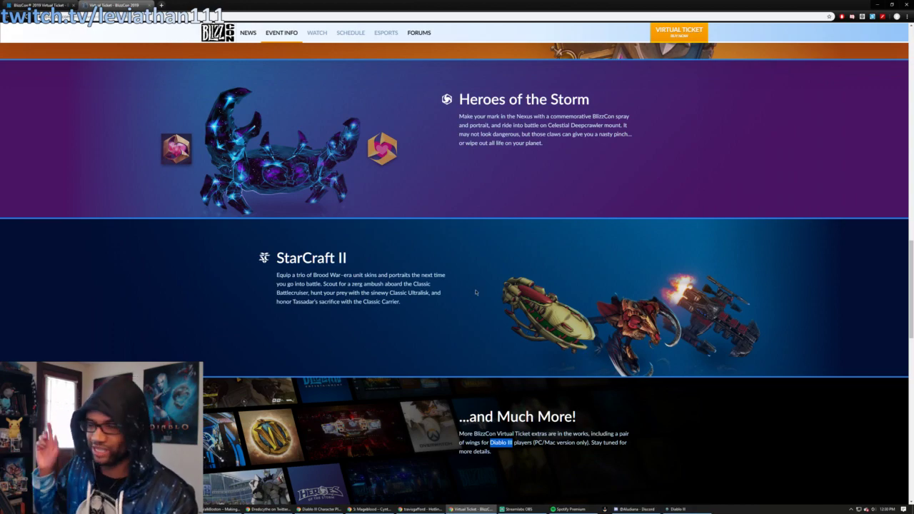